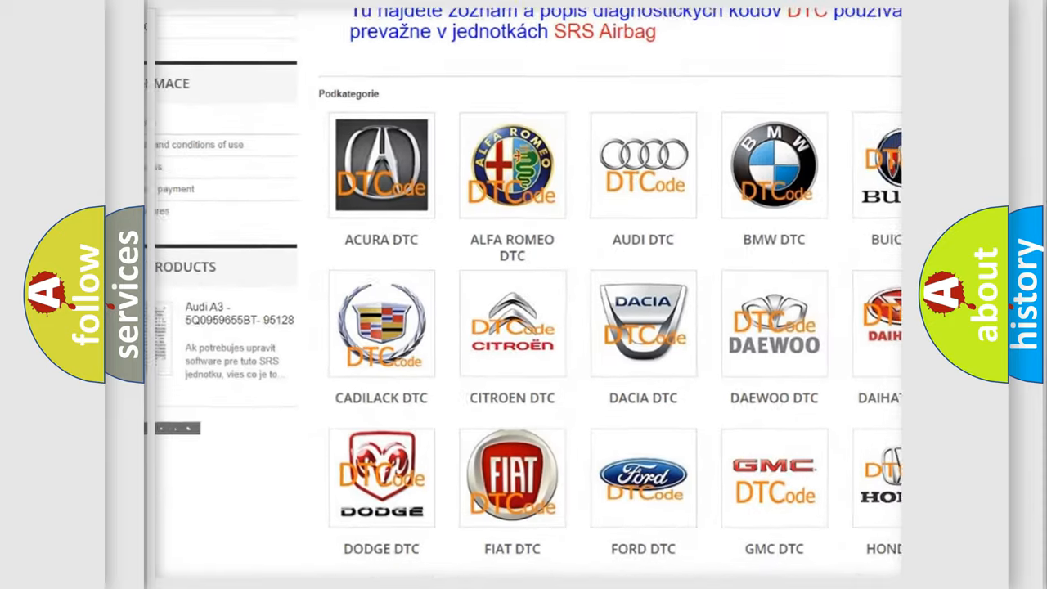
{"action": "scroll", "scroll_direction": "down", "scroll_amount": 3}
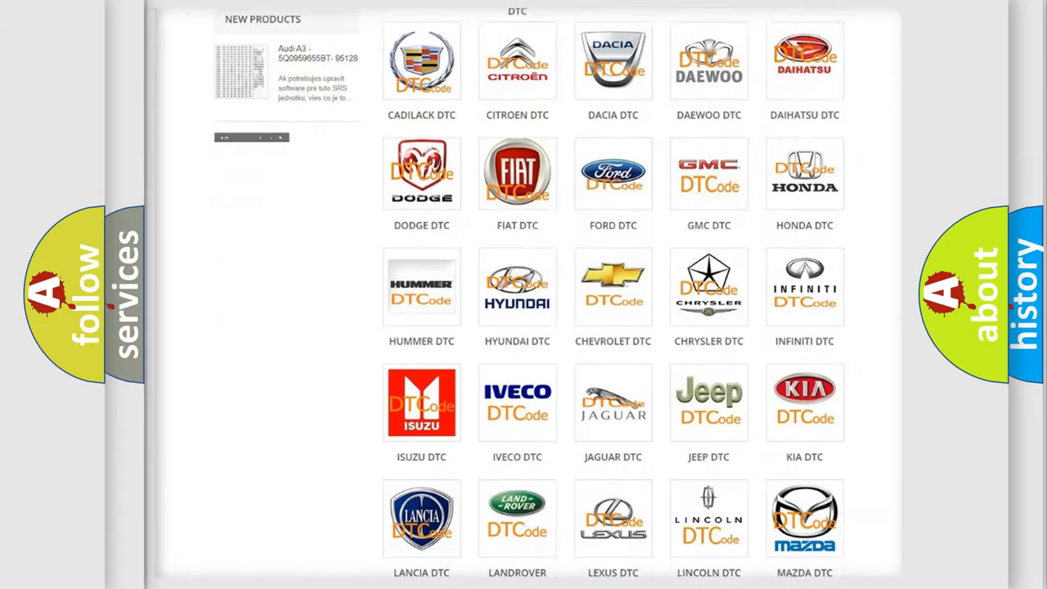
{"action": "scroll", "scroll_direction": "down", "scroll_amount": 3}
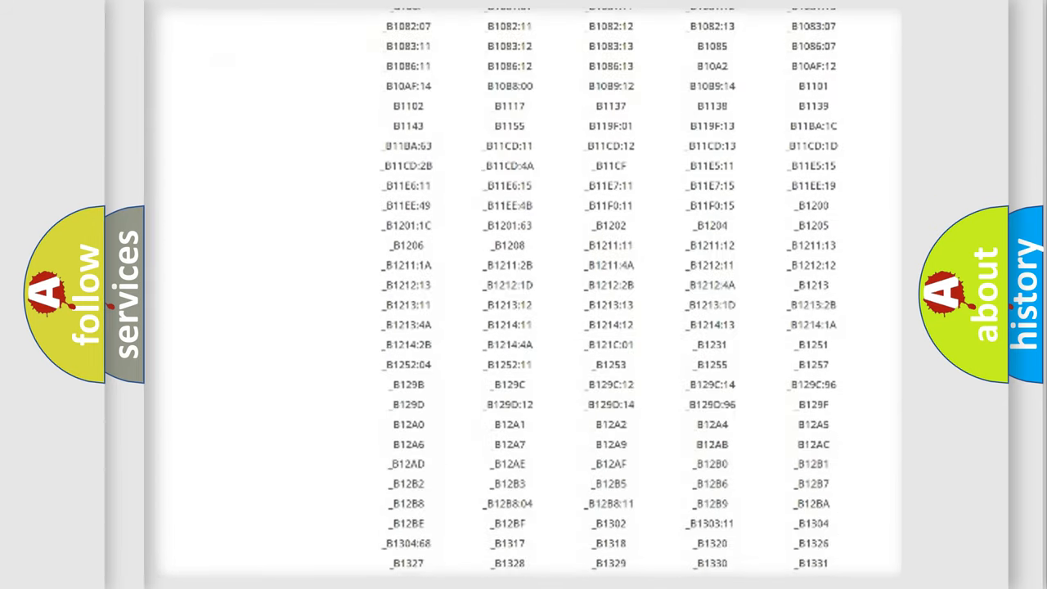
{"action": "scroll", "scroll_direction": "down", "scroll_amount": 3}
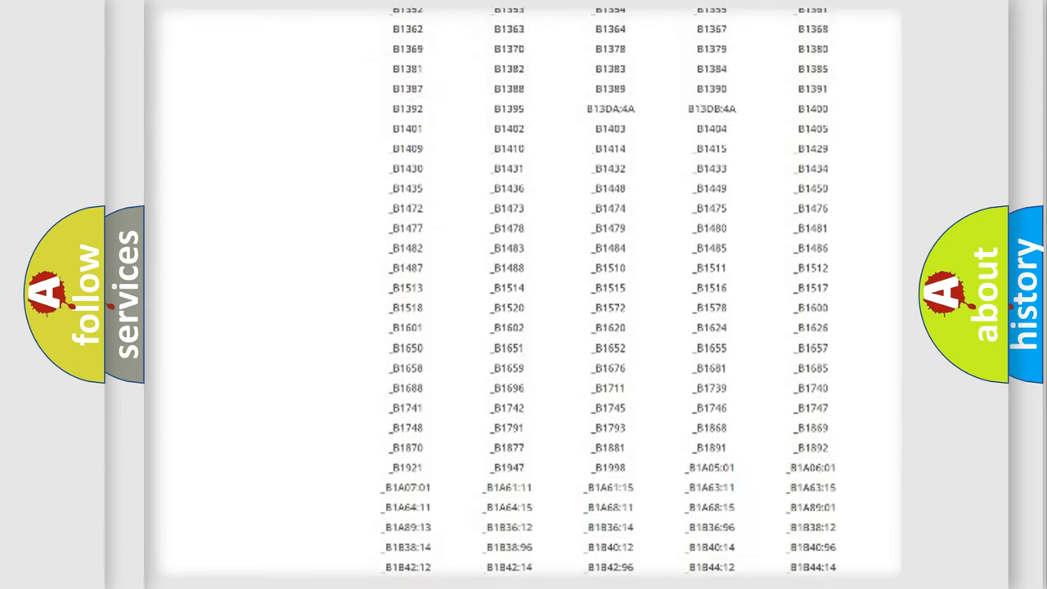